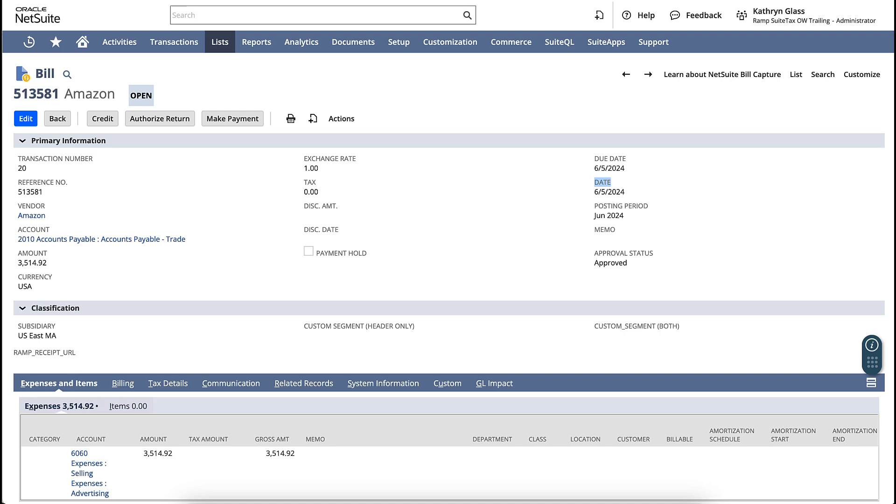
# Step: Scroll through open NetSuite Amazon bill 513581 for $3,514.92
pyautogui.scroll(-3)
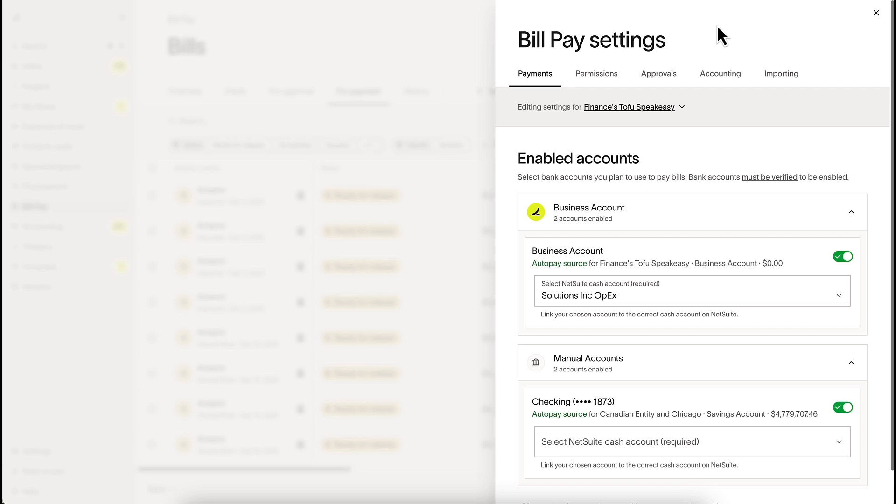
# Step: Enable importing bills from NetSuite in Ramp's Importing settings
pyautogui.click(781, 73)
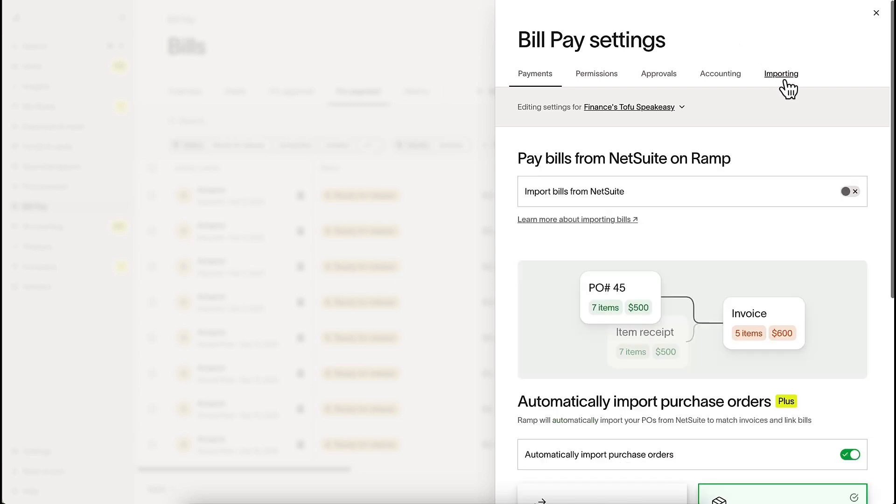
pyautogui.click(845, 191)
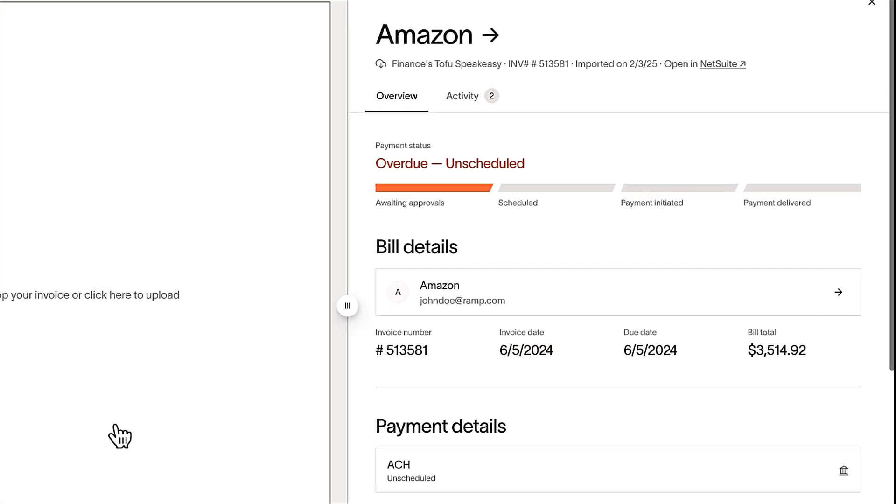
# Step: Open the Edit payment form for the $3,514.92 Amazon bill 513581
pyautogui.moveTo(347, 305); pyautogui.dragTo(237, 354)
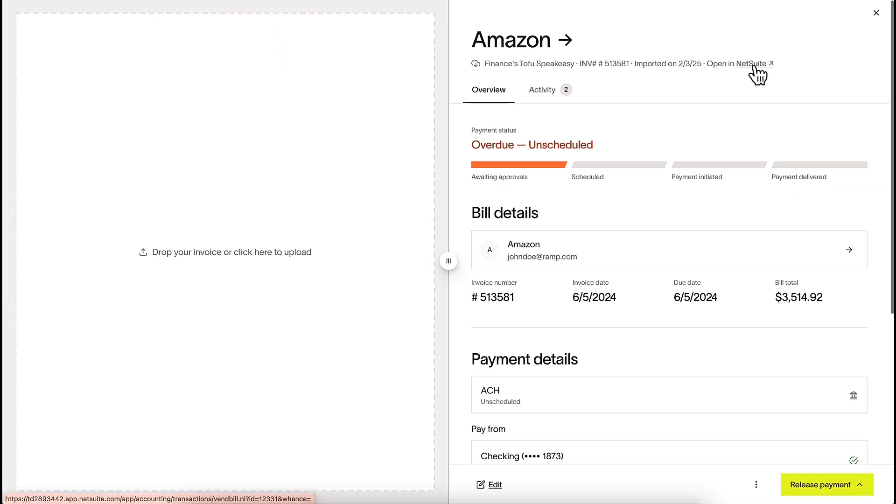
pyautogui.click(825, 484)
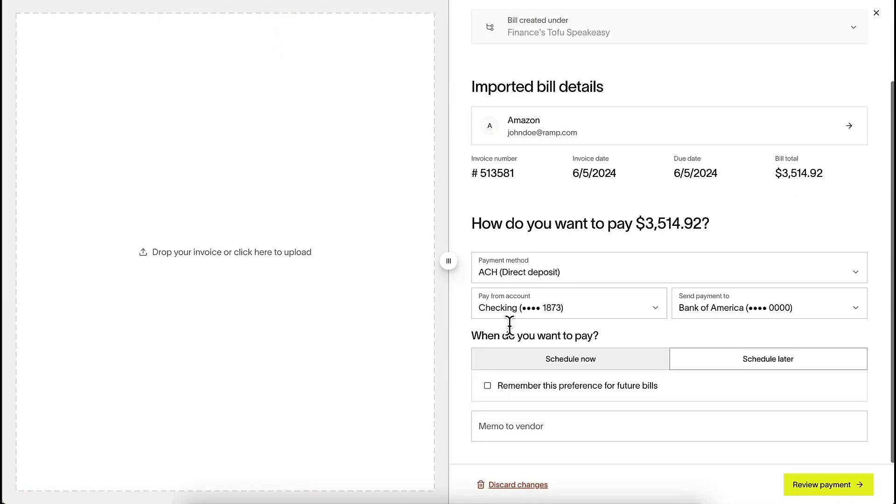
# Step: Keep ACH direct deposit from Checking ••••1873 and proceed to payment review
pyautogui.click(667, 267)
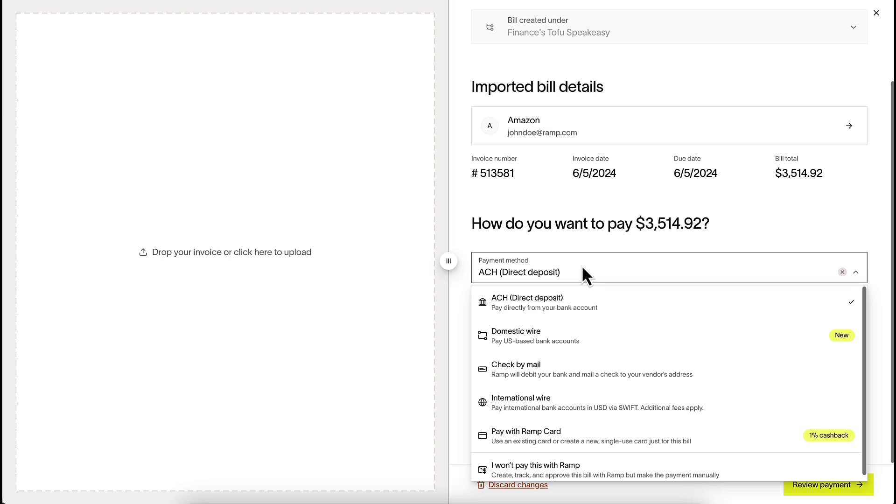
pyautogui.click(525, 297)
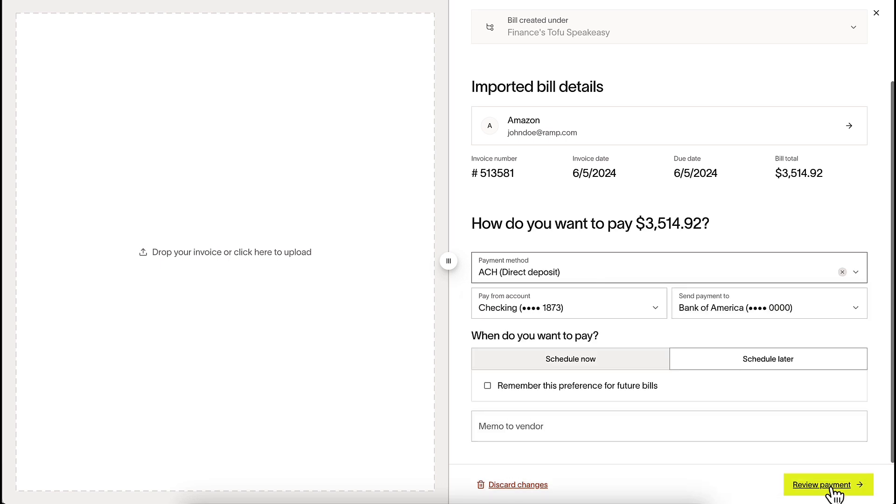
pyautogui.click(821, 484)
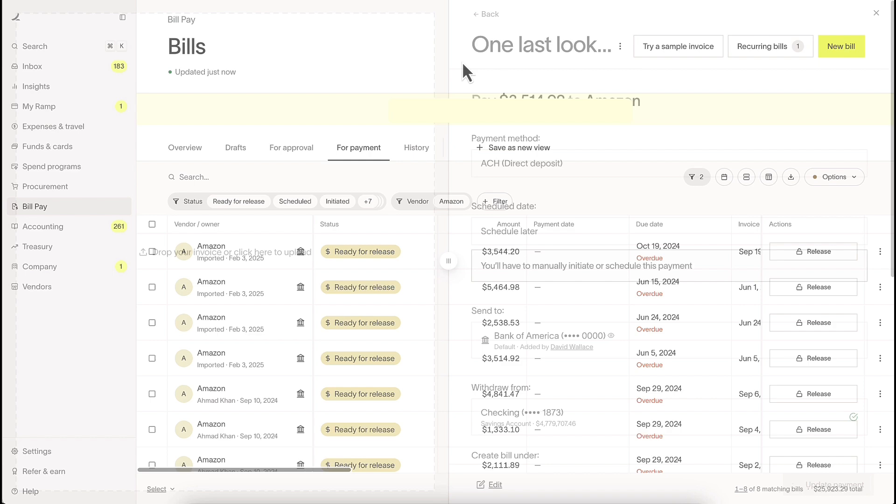
# Step: Select all eight Amazon bills and review their combined $25,923.29 ACH payment
pyautogui.click(876, 12)
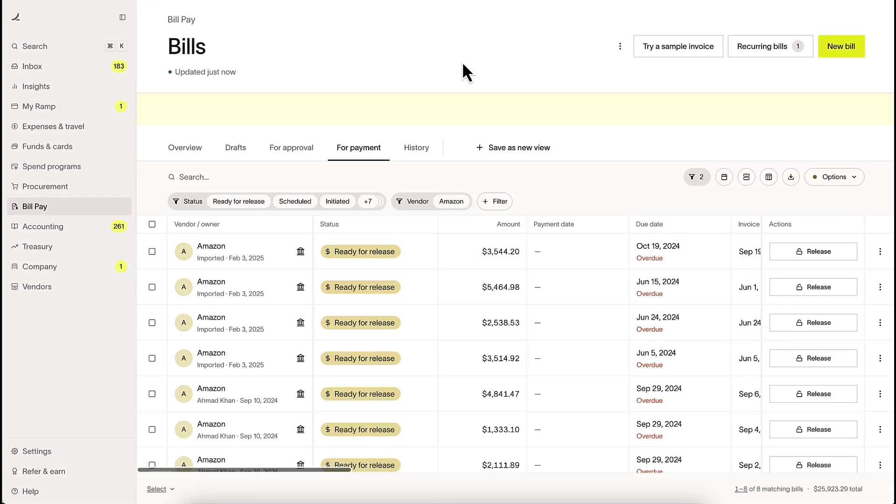
pyautogui.click(152, 224)
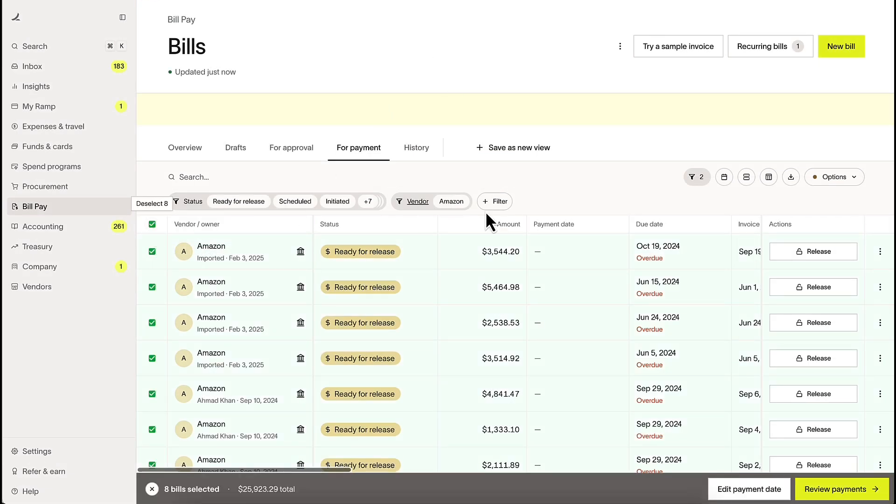
pyautogui.click(840, 488)
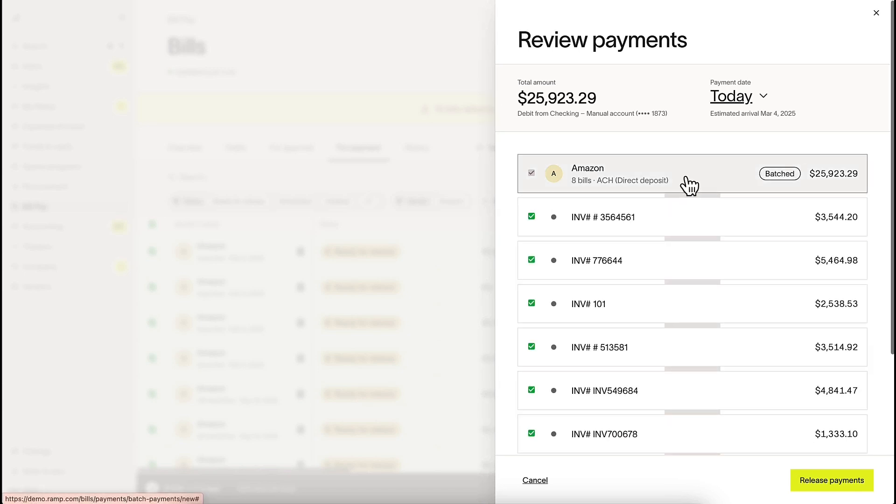
# Step: Release the $25,923.29 batch payment and view the bills as Paid in History
pyautogui.click(737, 95)
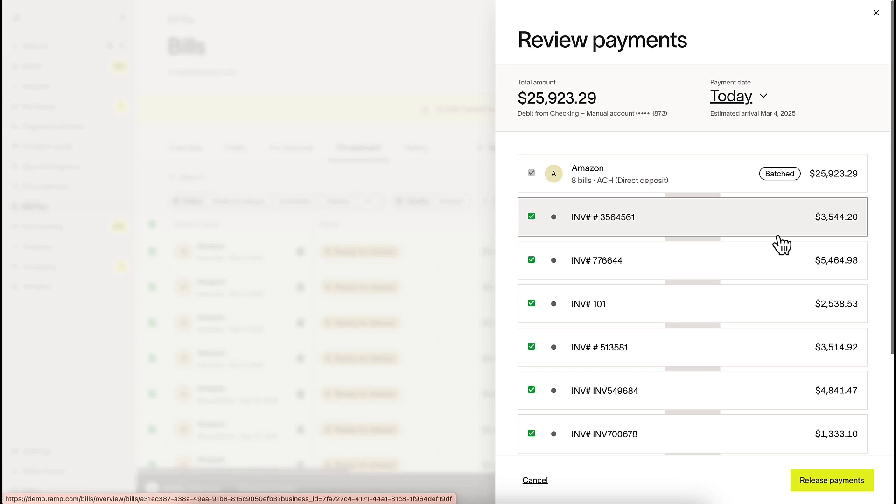
pyautogui.click(832, 480)
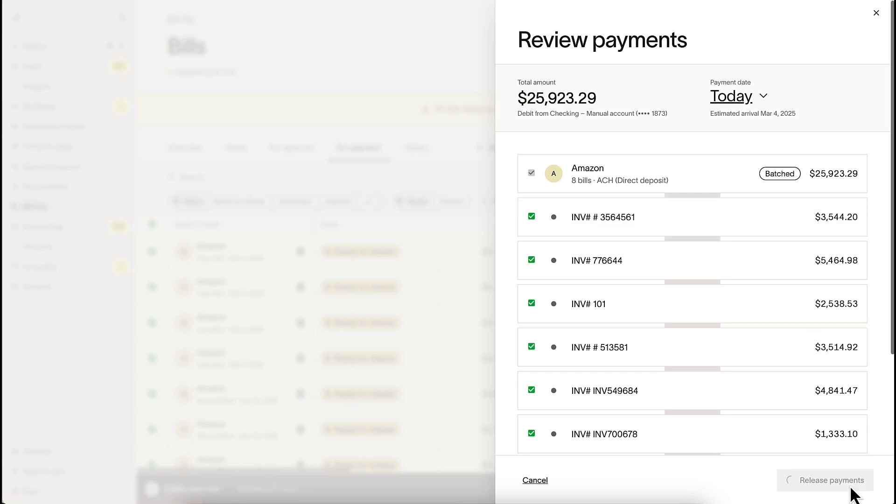
pyautogui.click(825, 480)
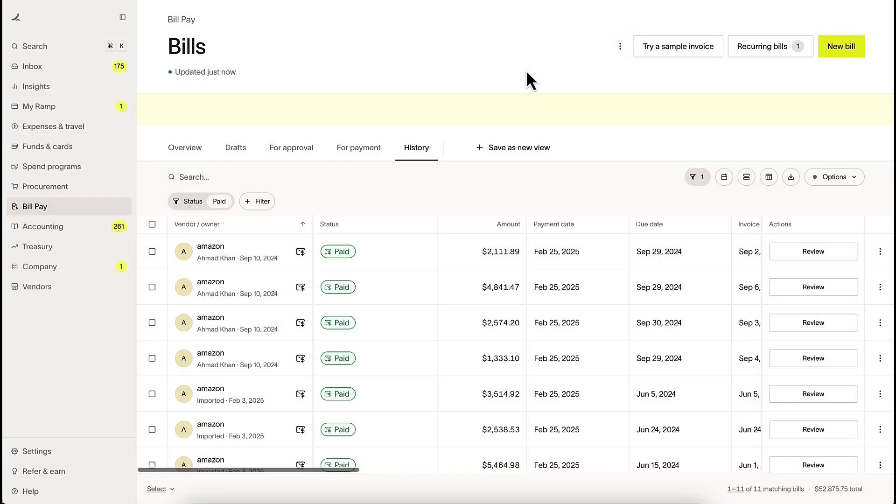